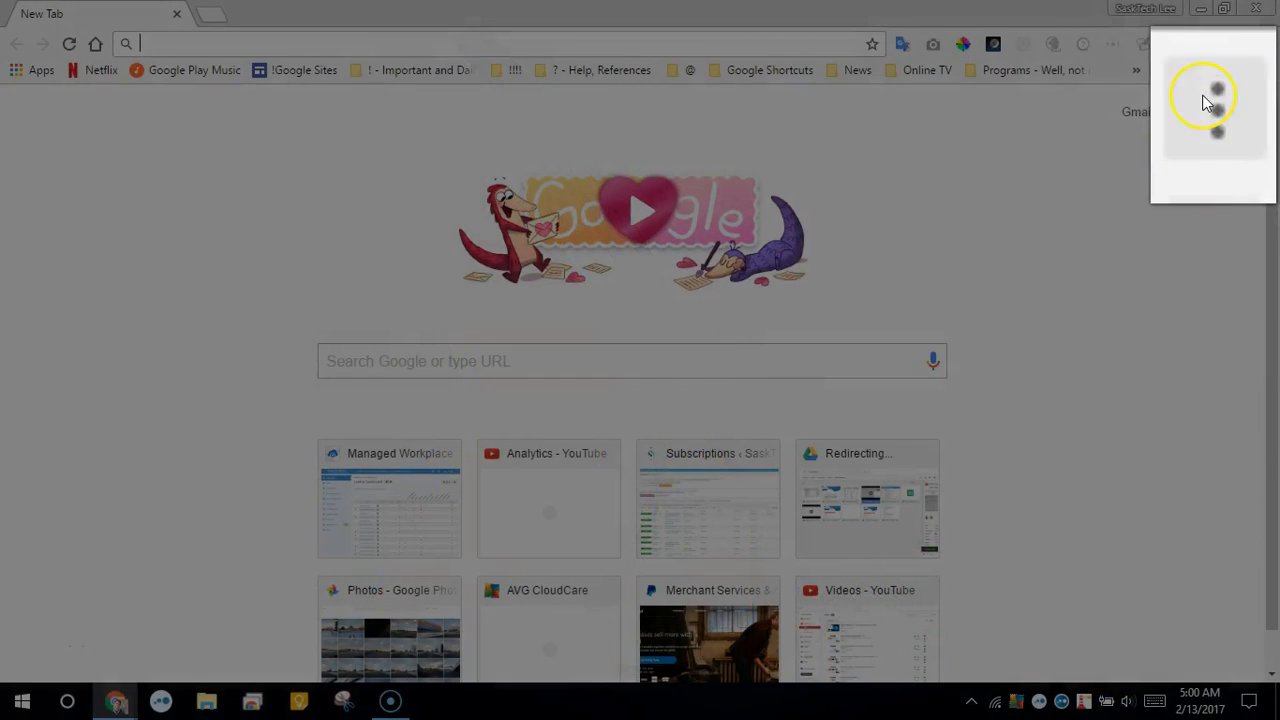
- Open Chrome's three-dot main menu to reach More tools
left_click(1216, 110)
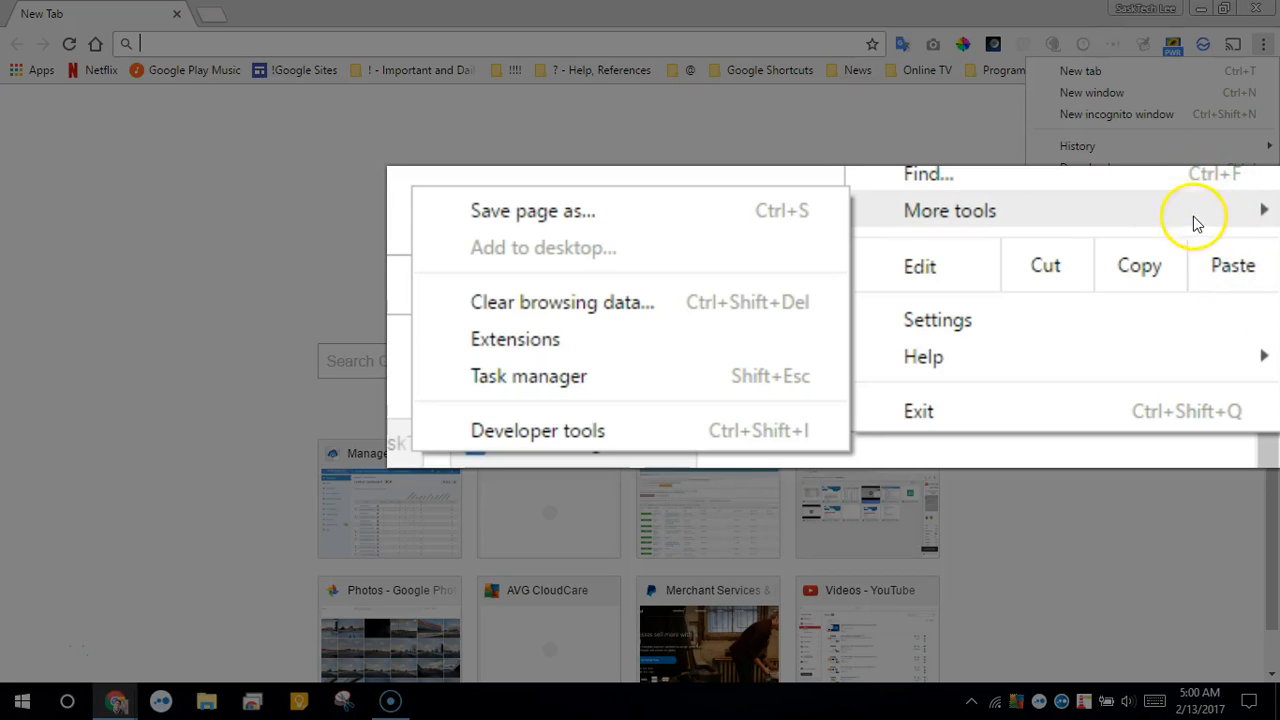
mouse_move(719, 302)
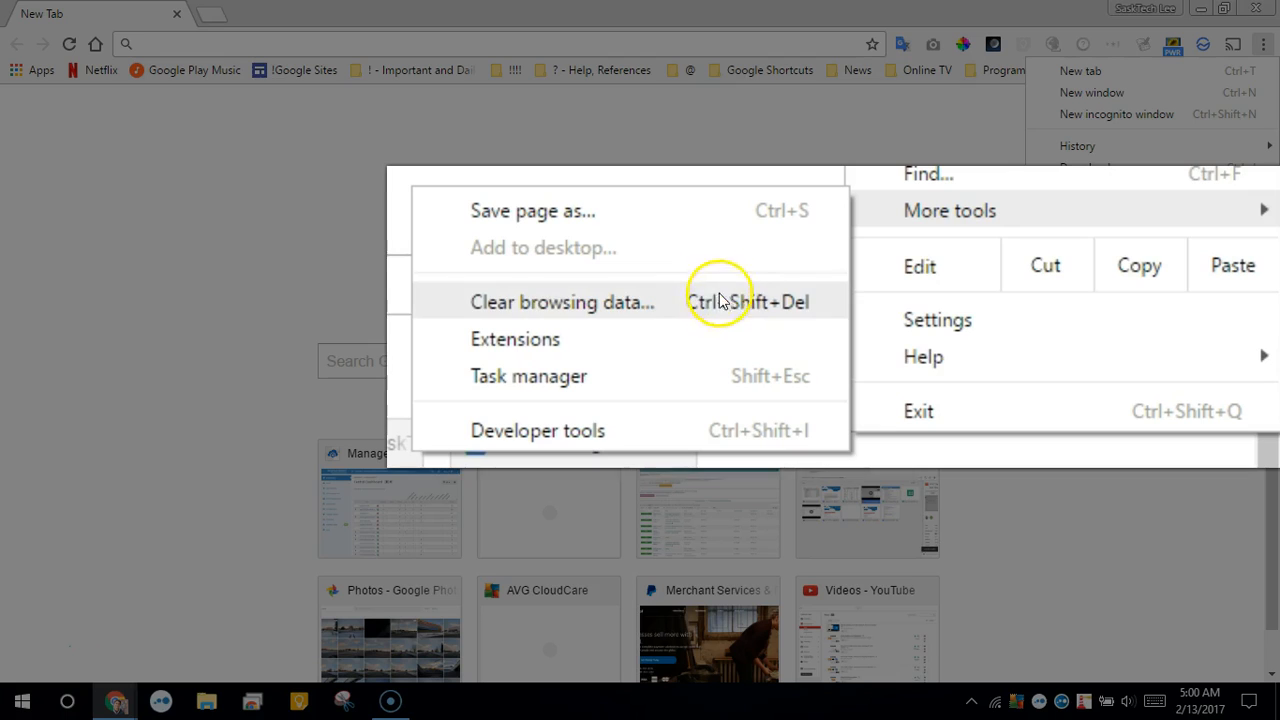
mouse_move(725, 312)
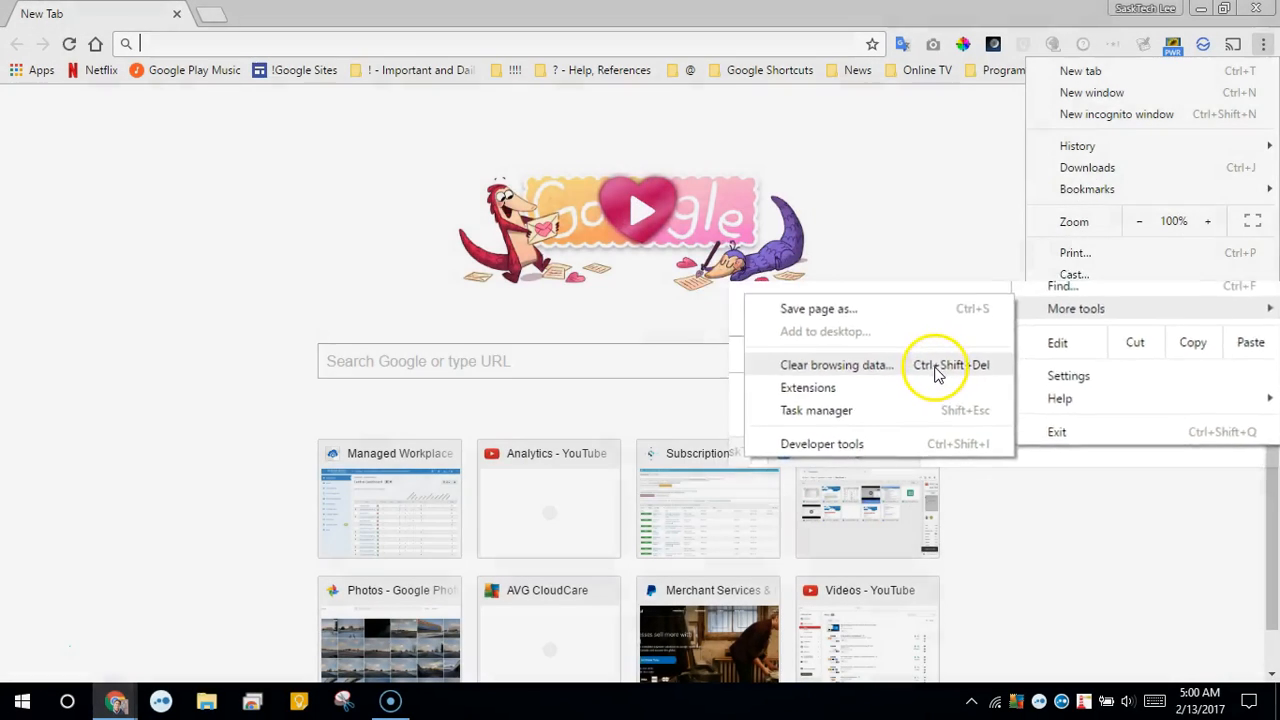
- Open Clear browsing data with range set to the beginning of time, cookies and cached files checked
left_click(836, 365)
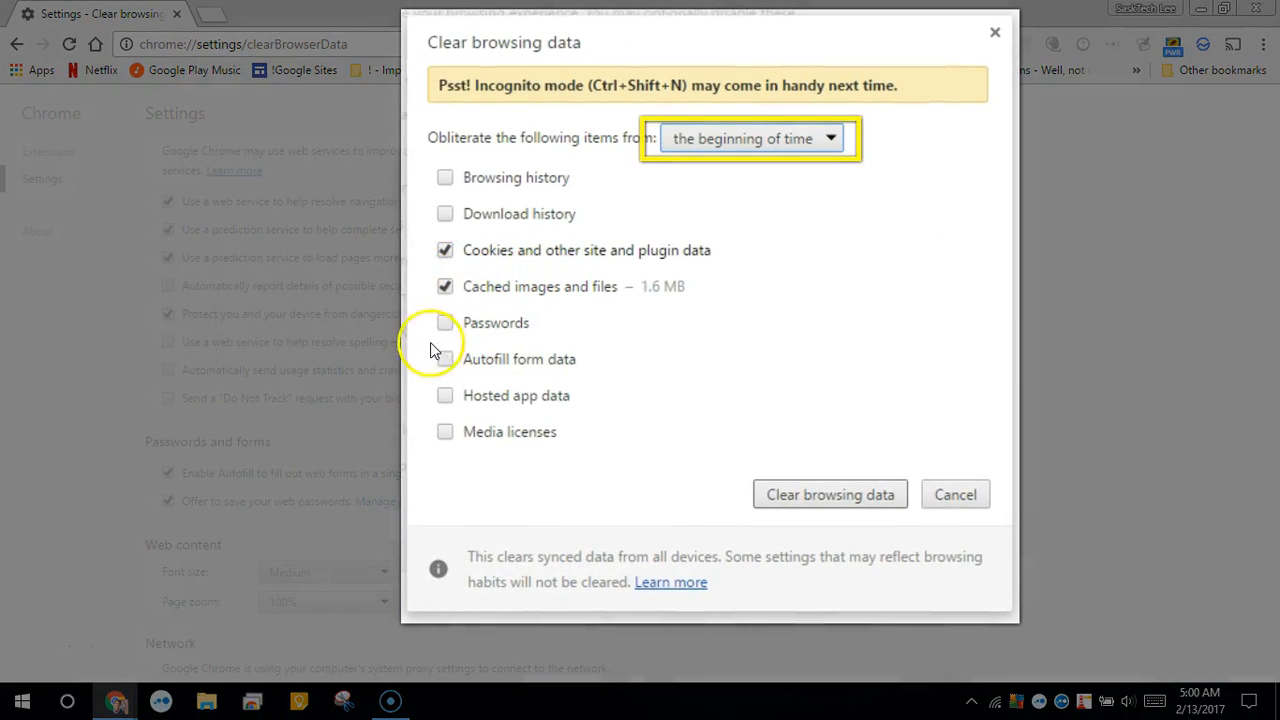
mouse_move(435, 368)
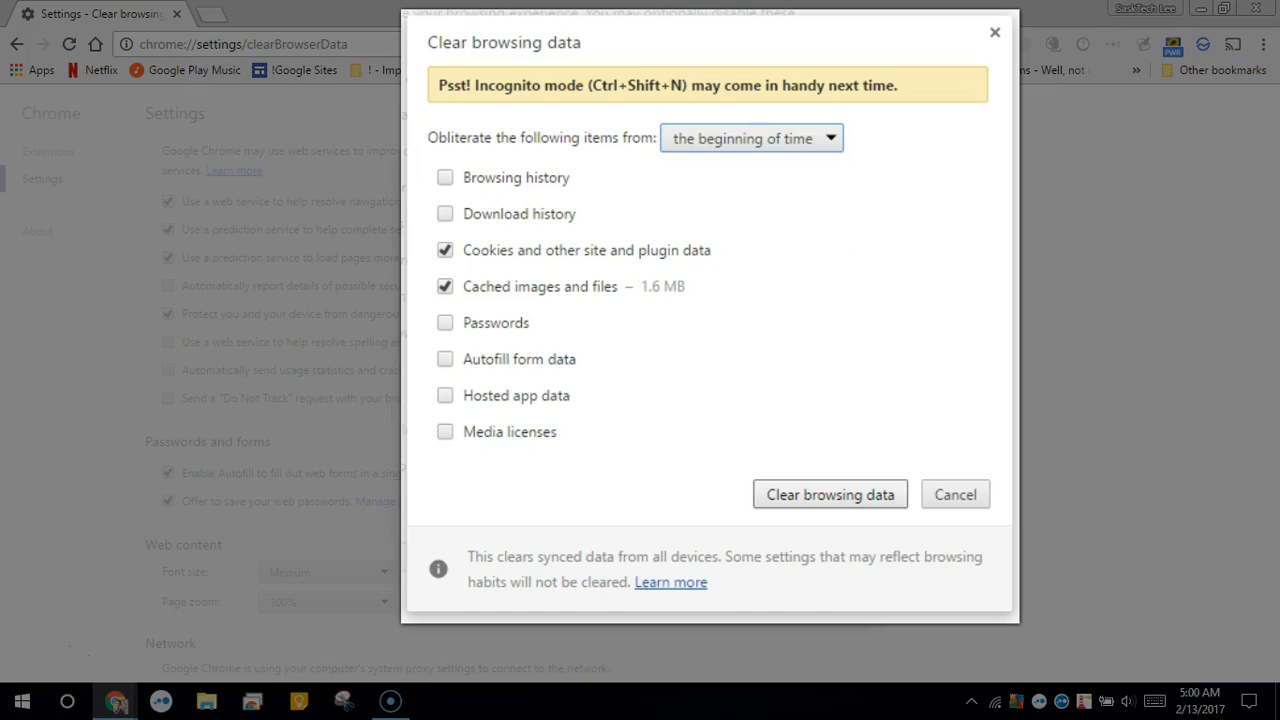
mouse_move(757, 533)
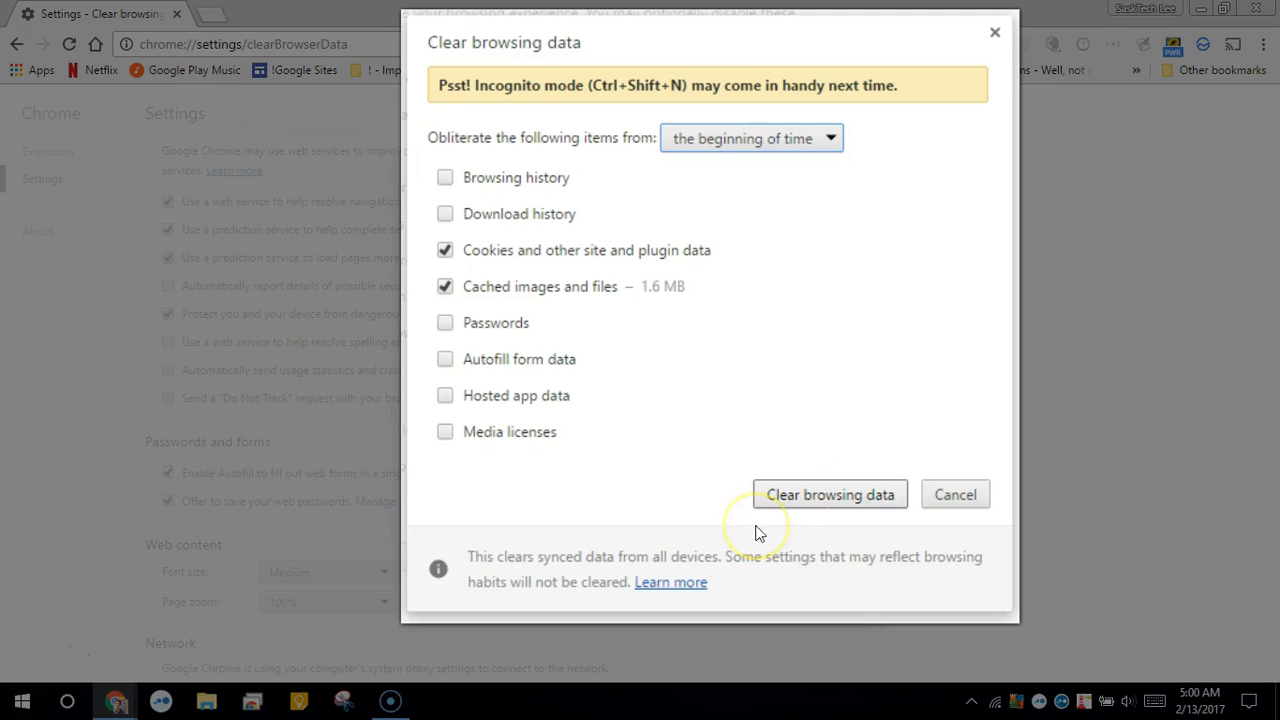